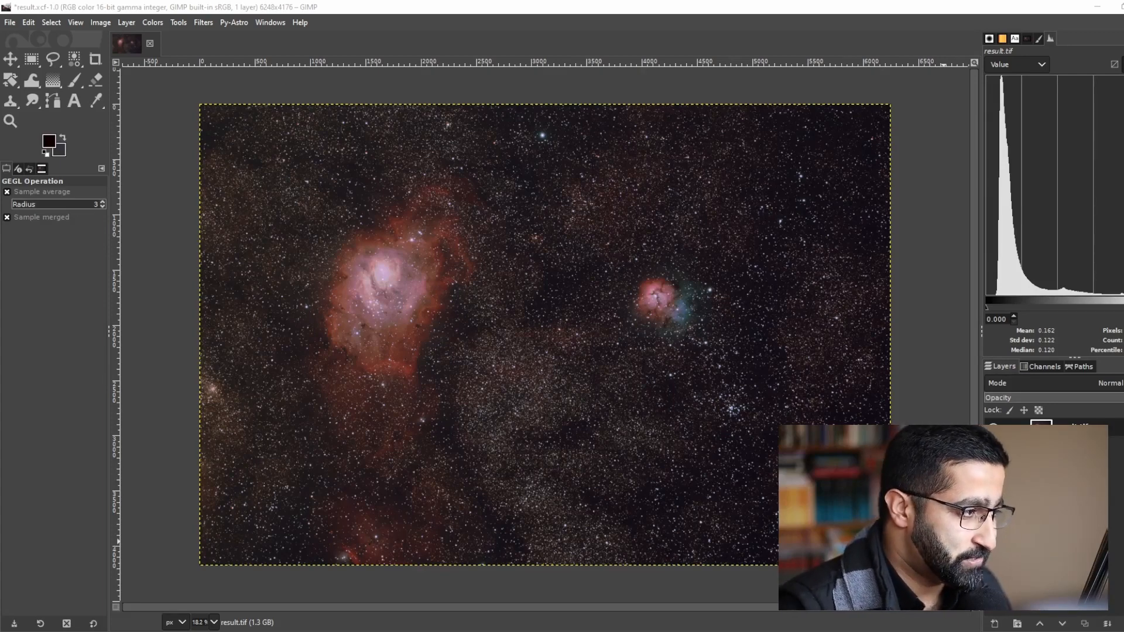
{"action": "mouse_move", "coordinate": [199, 51]}
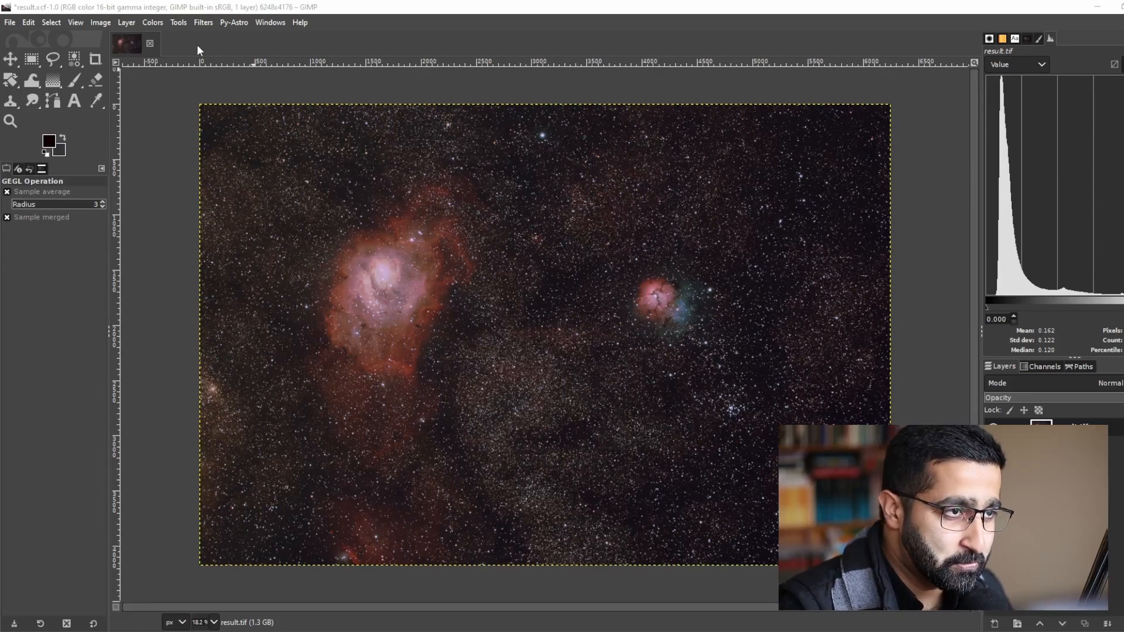
- Activate Select by Color and lower its threshold to about 51.6
{"action": "left_click", "coordinate": [178, 22]}
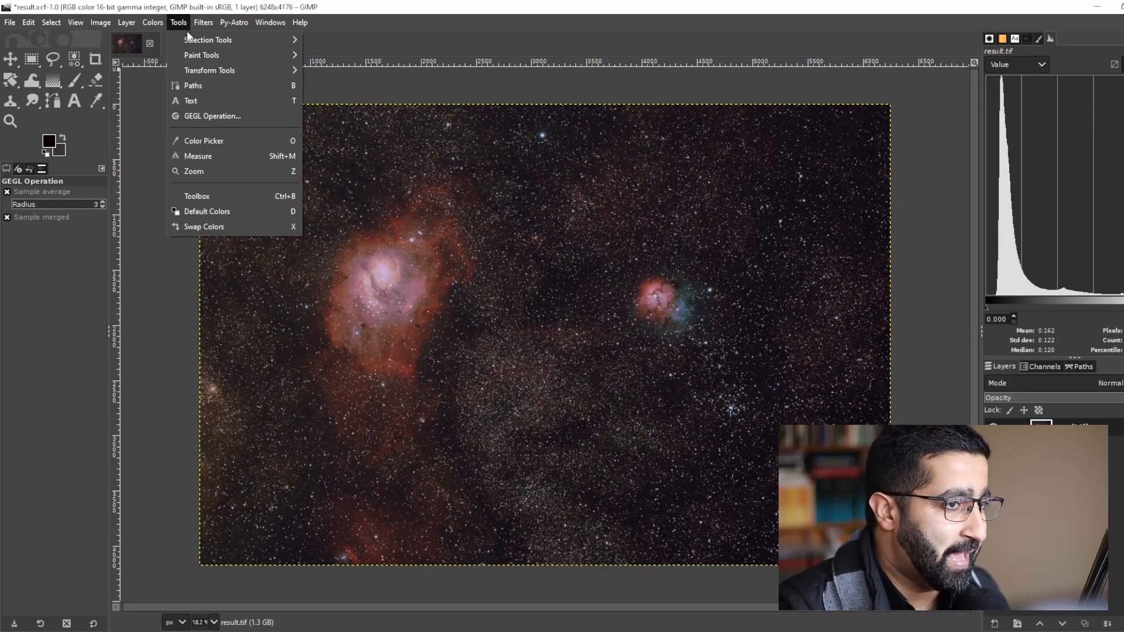
{"action": "mouse_move", "coordinate": [208, 40]}
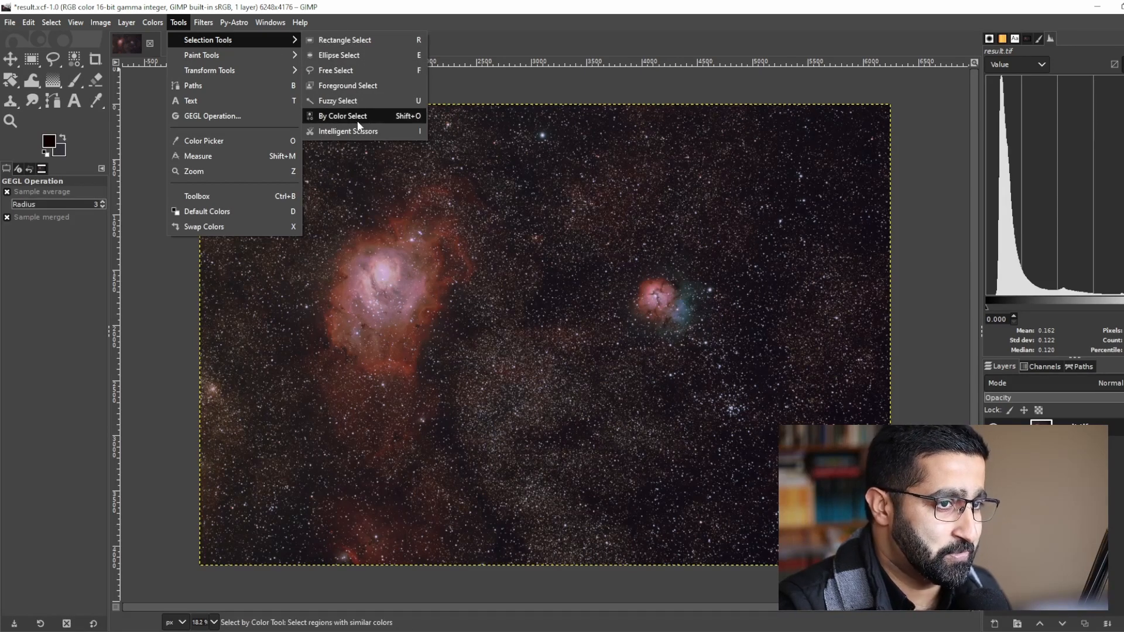
{"action": "left_click", "coordinate": [342, 116]}
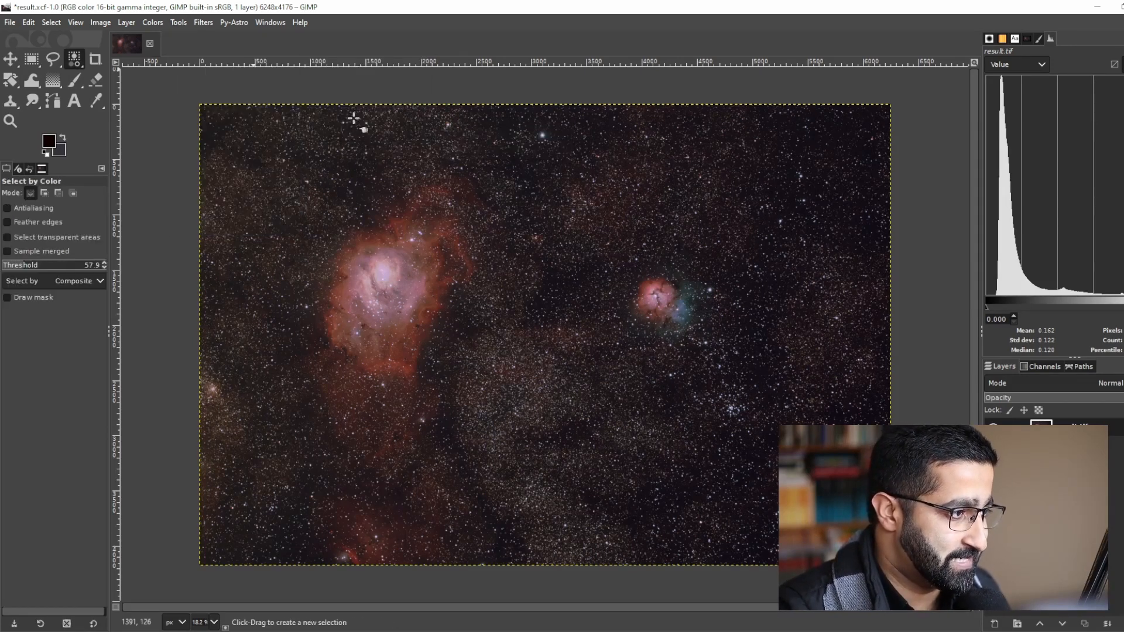
{"action": "mouse_move", "coordinate": [169, 290]}
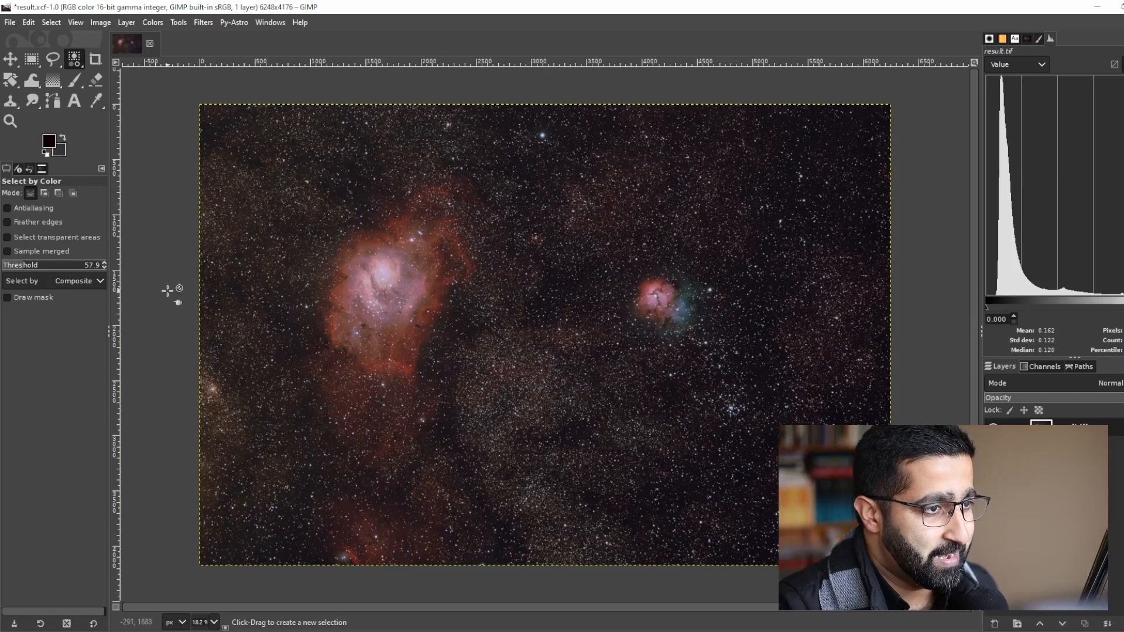
{"action": "mouse_move", "coordinate": [141, 196]}
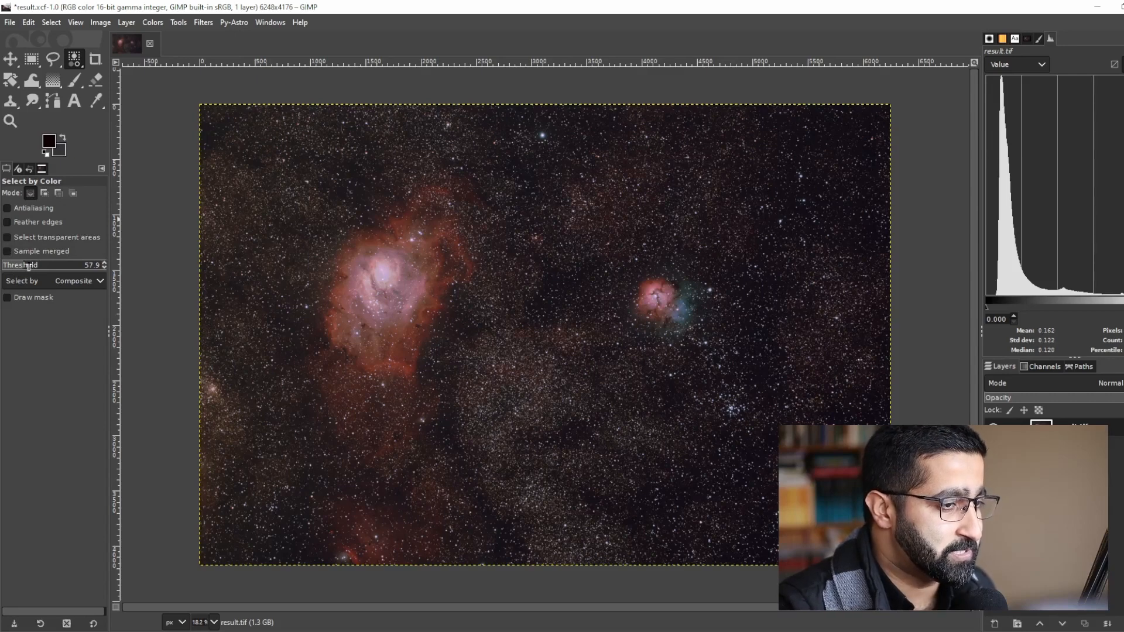
{"action": "mouse_move", "coordinate": [43, 264]}
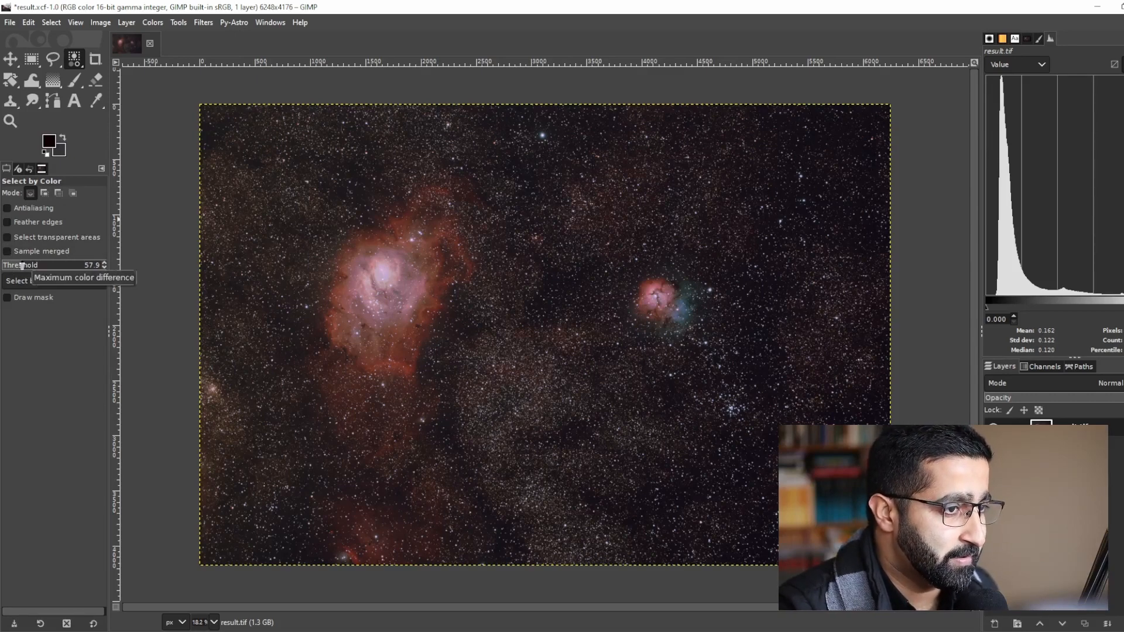
{"action": "left_click_drag", "start_coordinate": [51, 265], "coordinate": [40, 265]}
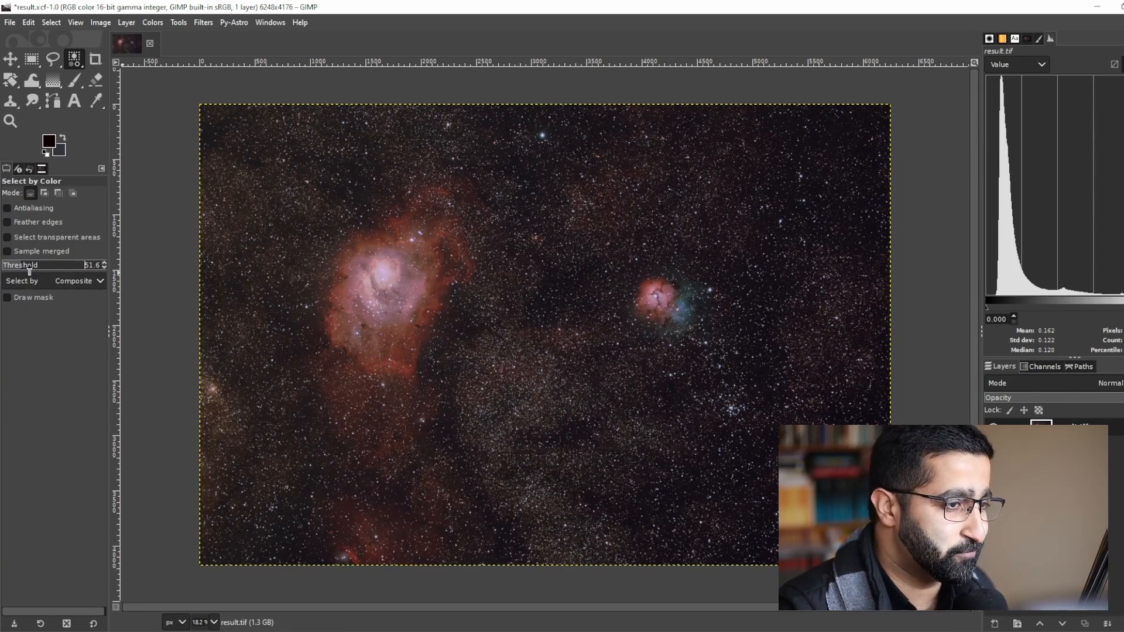
{"action": "mouse_move", "coordinate": [43, 269]}
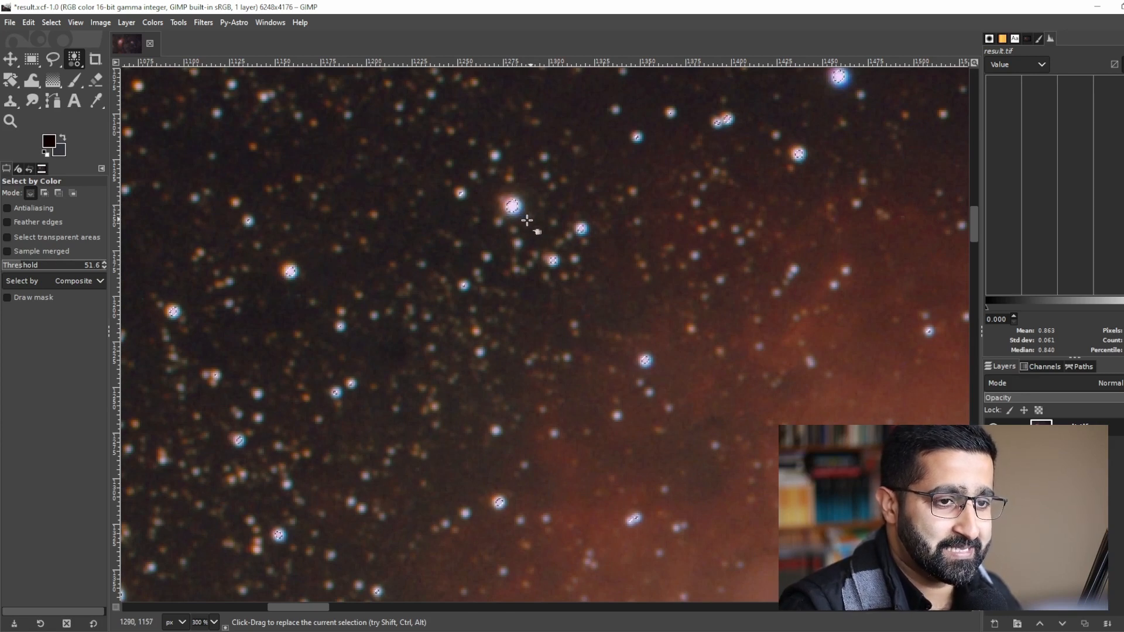
{"action": "mouse_move", "coordinate": [502, 213]}
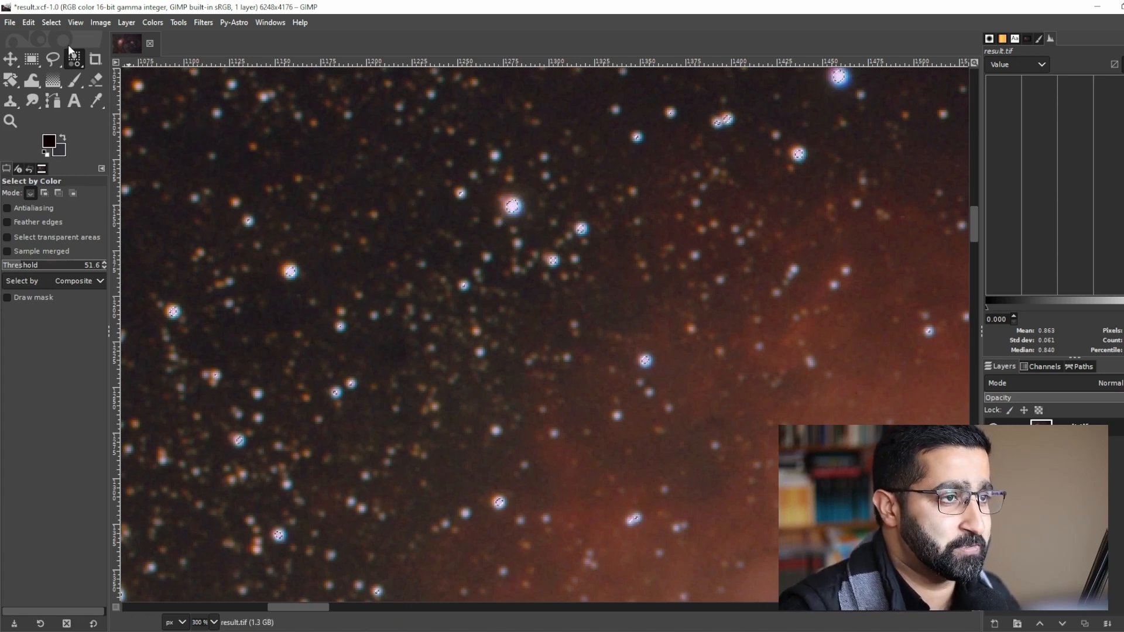
- Grow the star selection with the default pixel amount so each star halo is enclosed
{"action": "left_click", "coordinate": [50, 23]}
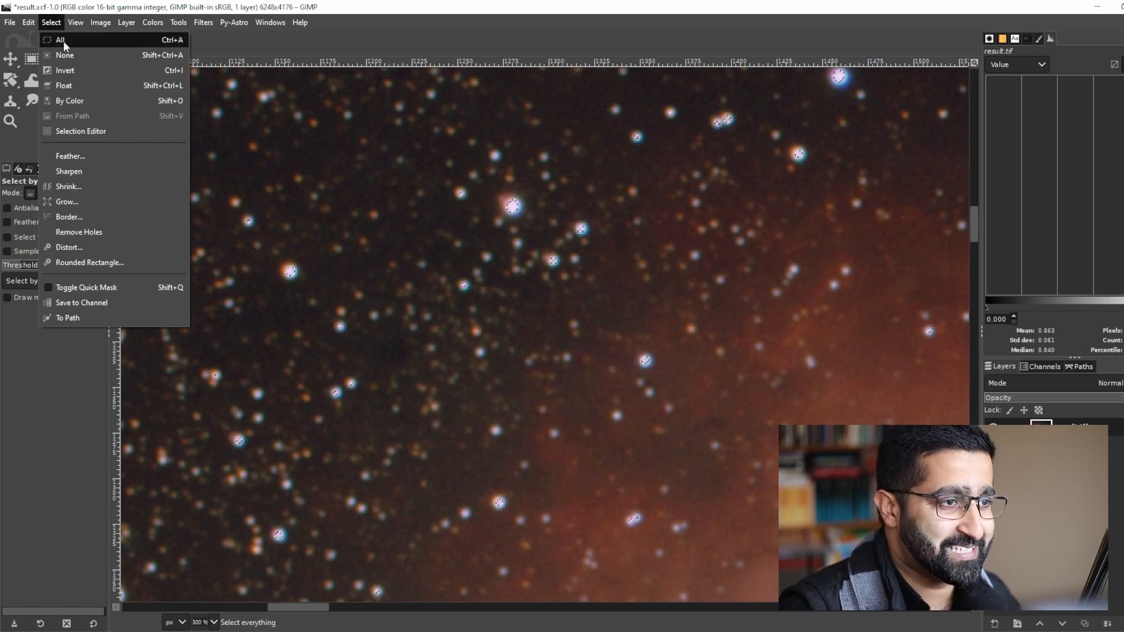
{"action": "left_click", "coordinate": [67, 202]}
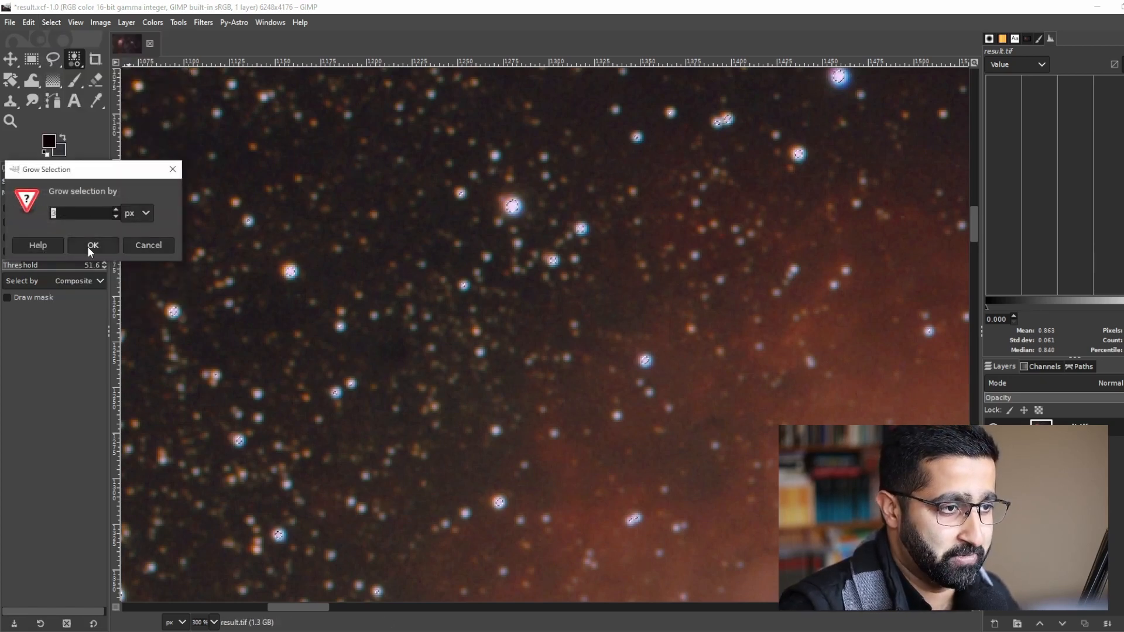
{"action": "left_click", "coordinate": [94, 244]}
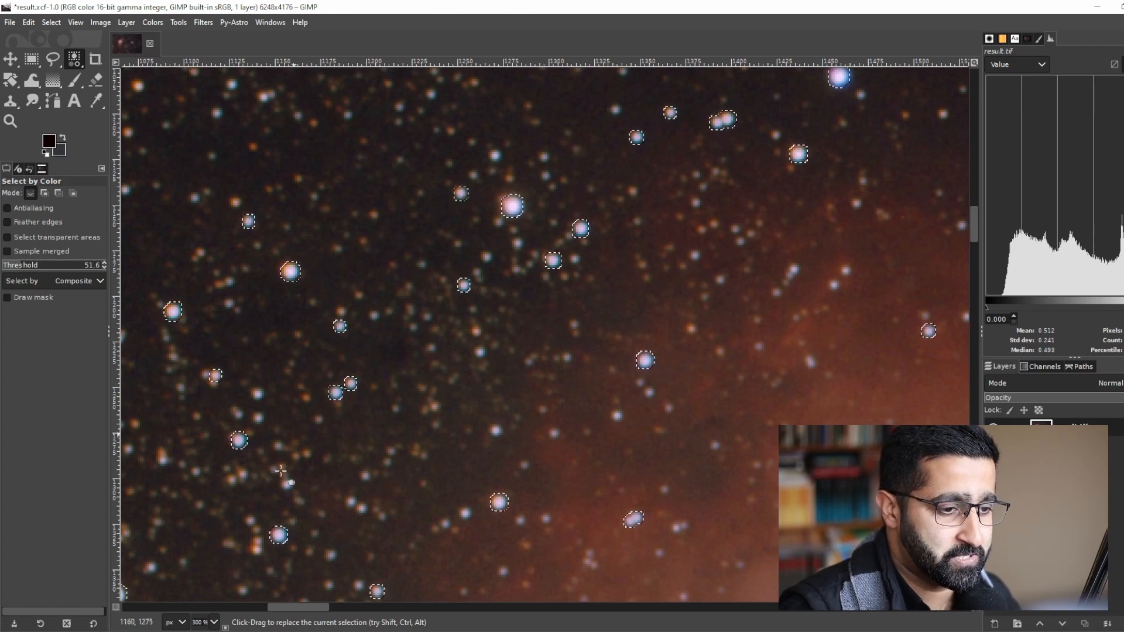
{"action": "mouse_move", "coordinate": [306, 324]}
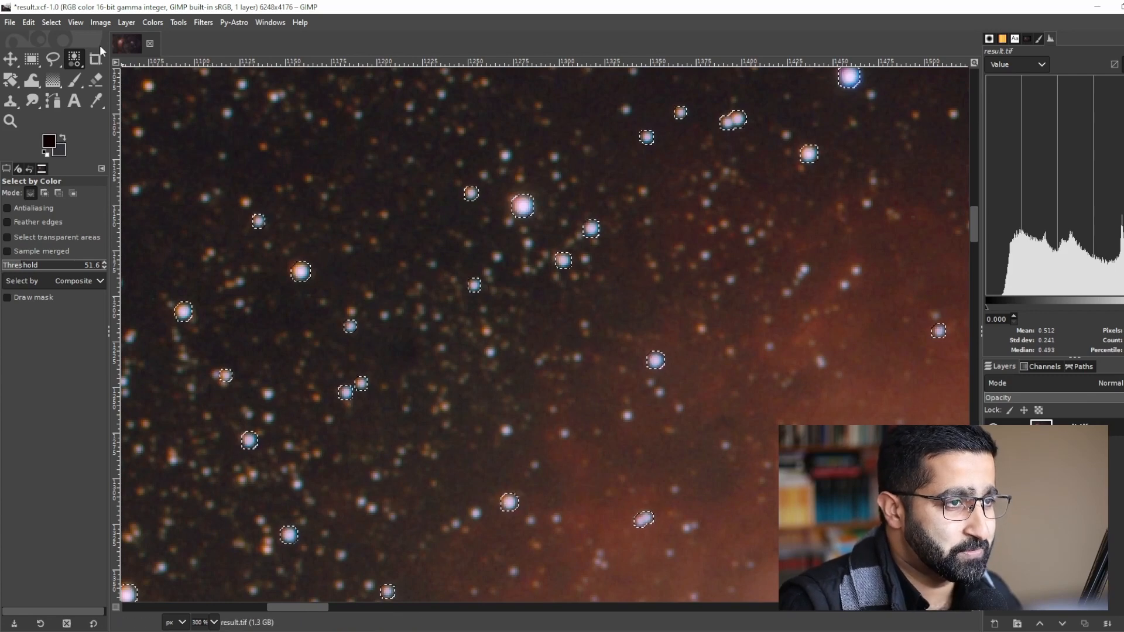
- Feather the star selection by 5 pixels
{"action": "left_click", "coordinate": [75, 22]}
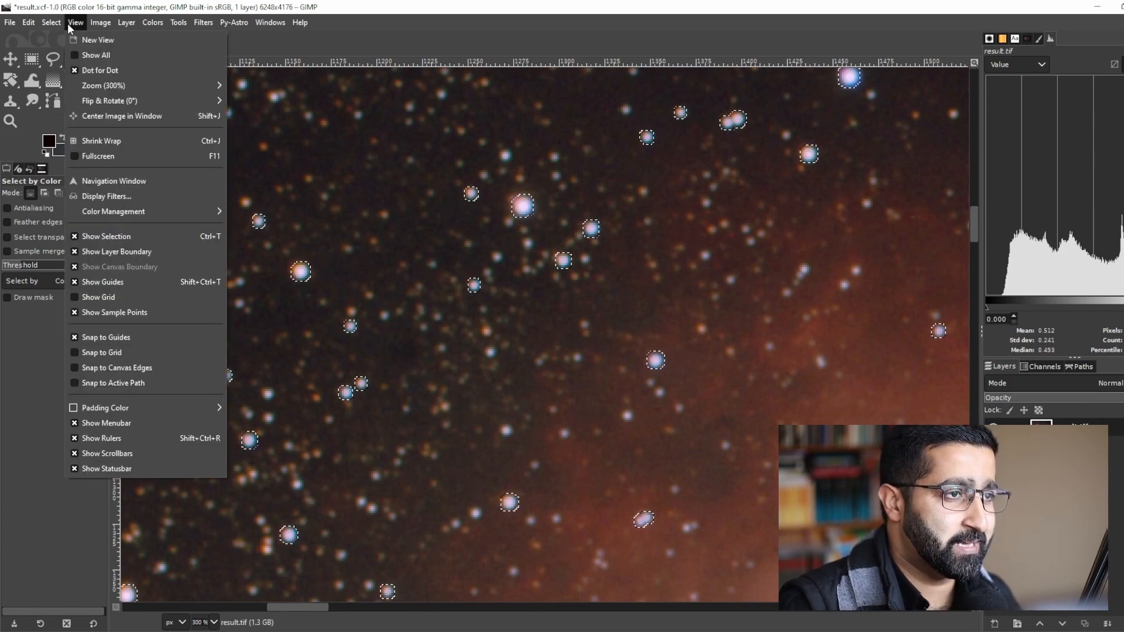
{"action": "left_click", "coordinate": [51, 22]}
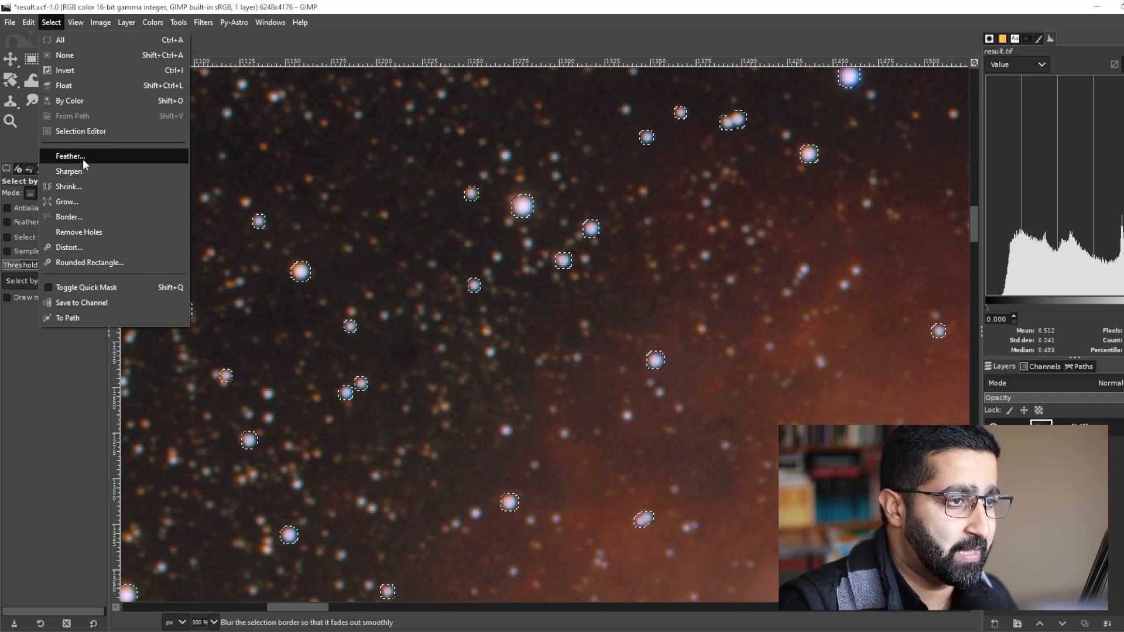
{"action": "left_click", "coordinate": [70, 156]}
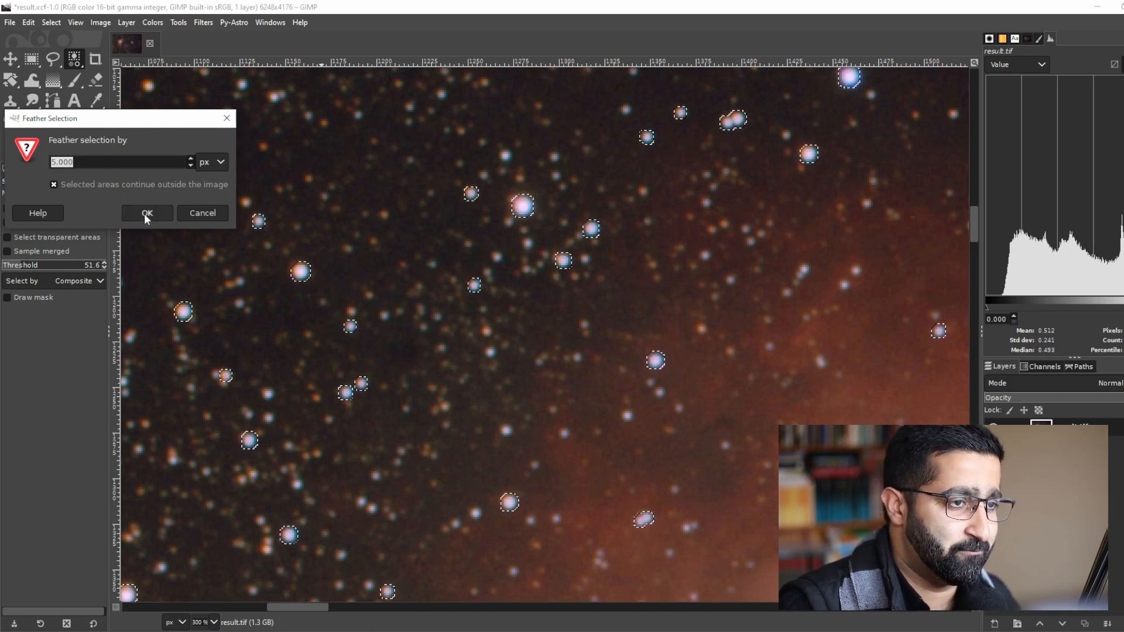
{"action": "left_click", "coordinate": [147, 214]}
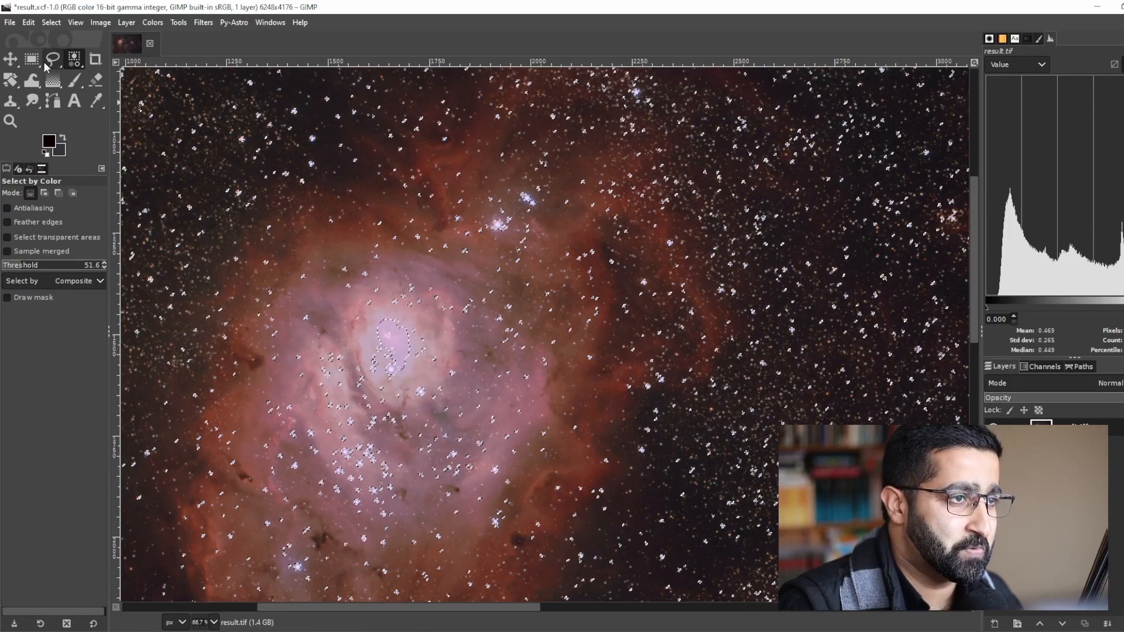
{"action": "mouse_move", "coordinate": [53, 60]}
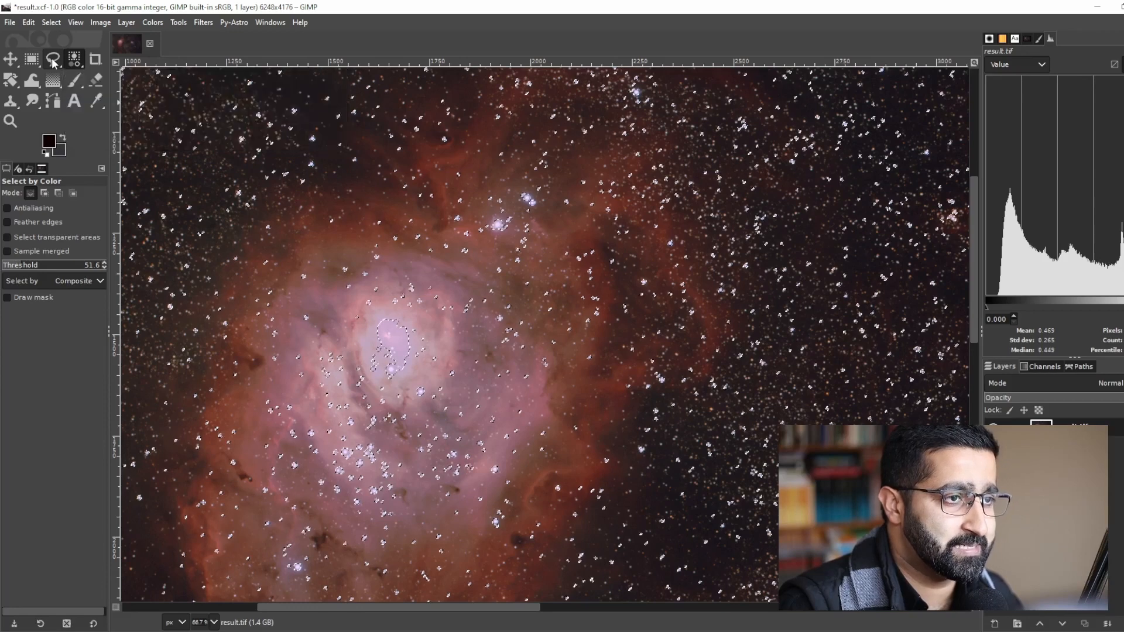
- Draw a freehand loop around the Lagoon nebula's bright core to exclude it
{"action": "left_click", "coordinate": [53, 59]}
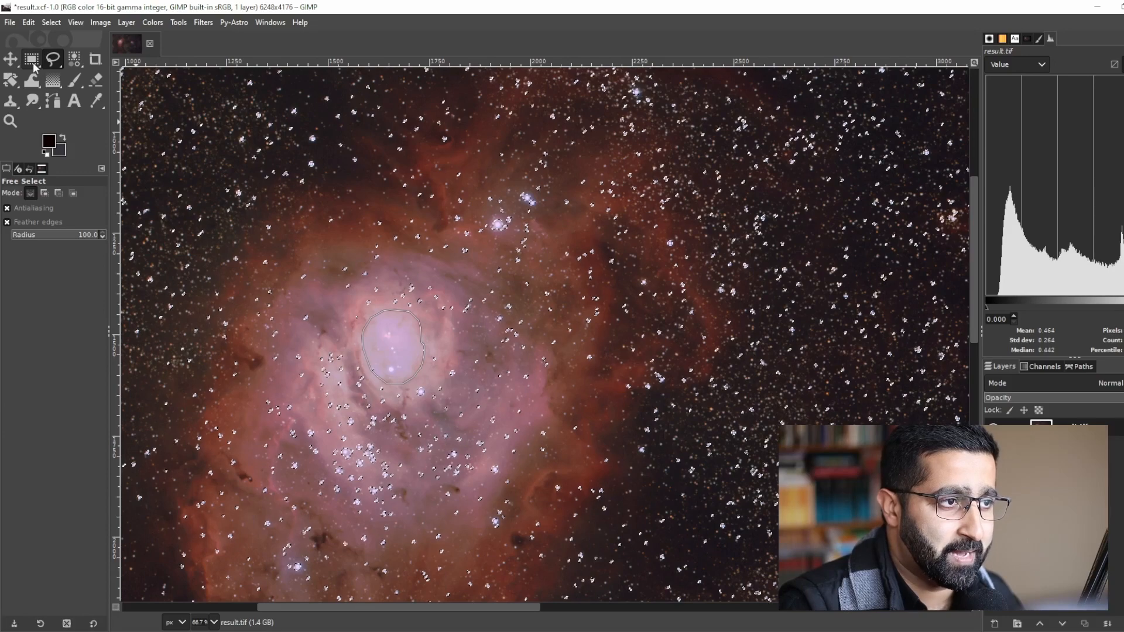
{"action": "left_click", "coordinate": [31, 59]}
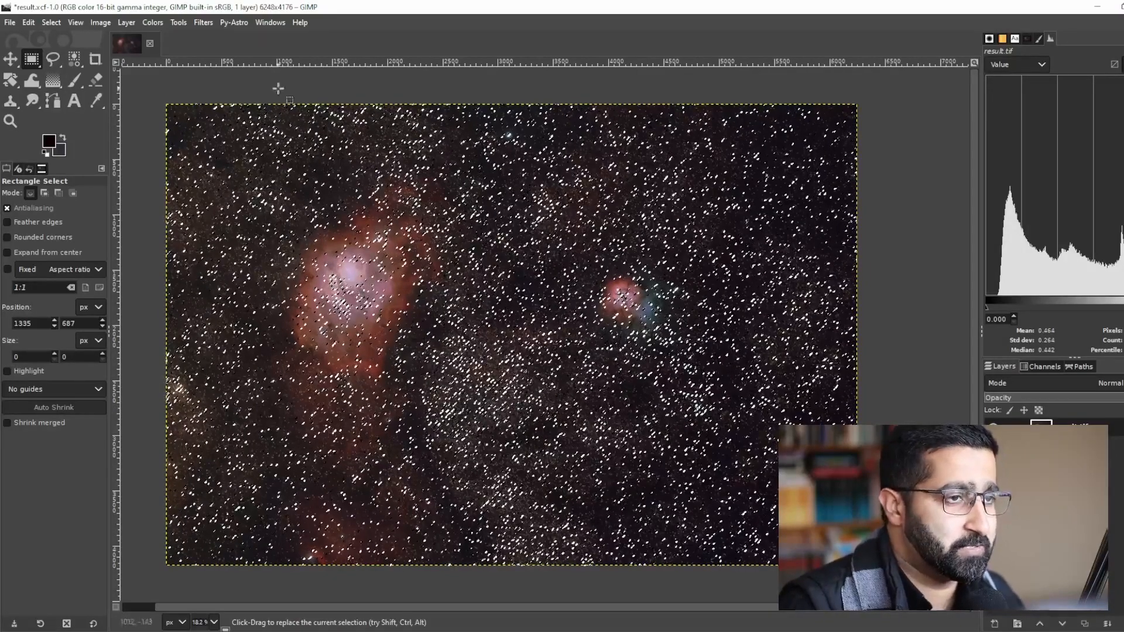
- Bring up Value Propagate set to More black (smaller value) and move its dialog off the nebulae
{"action": "left_click", "coordinate": [203, 22]}
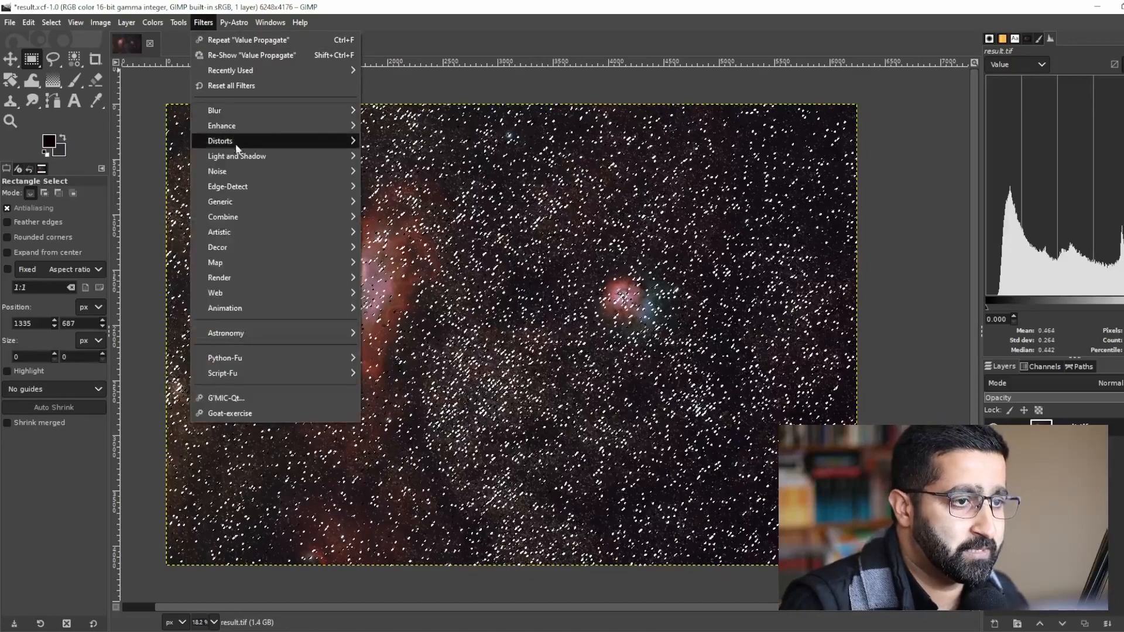
{"action": "mouse_move", "coordinate": [220, 141]}
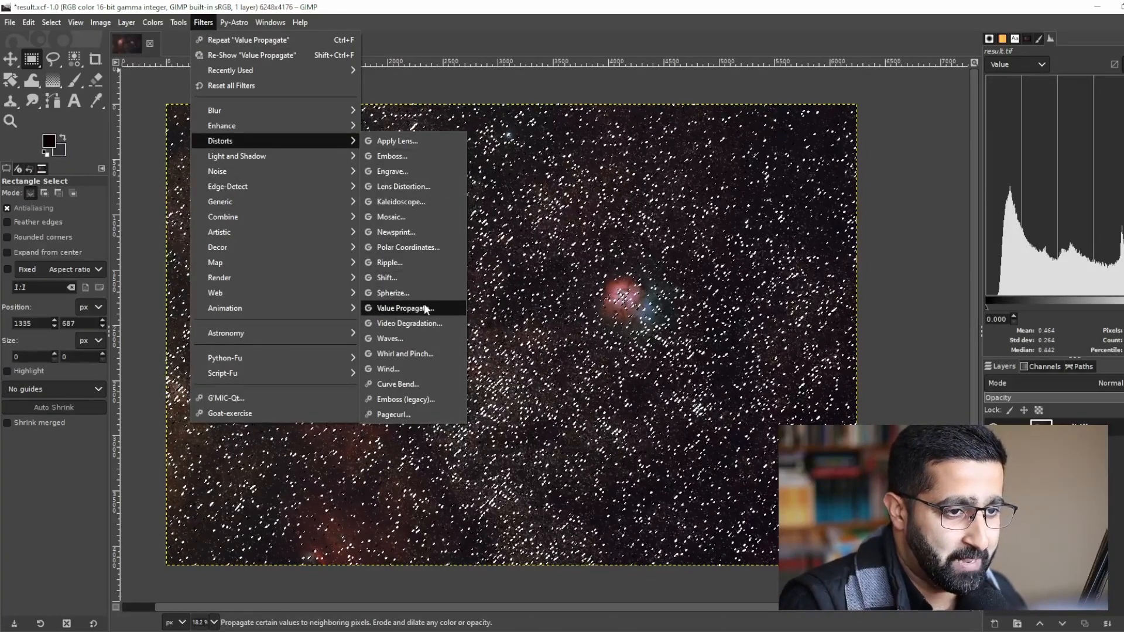
{"action": "left_click", "coordinate": [407, 308]}
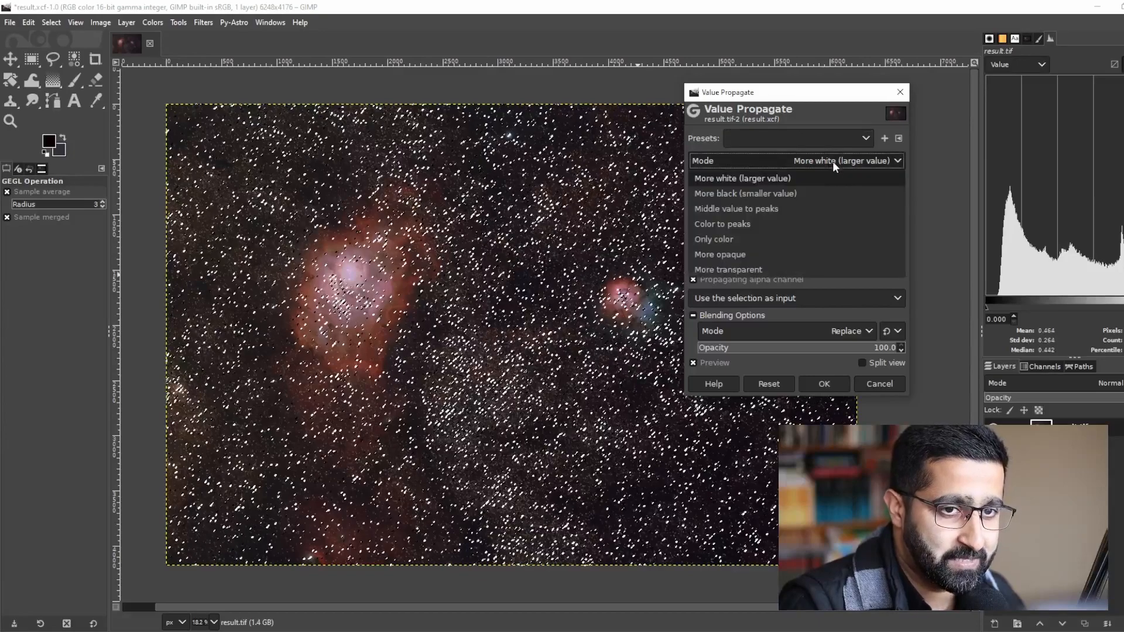
{"action": "left_click", "coordinate": [745, 193]}
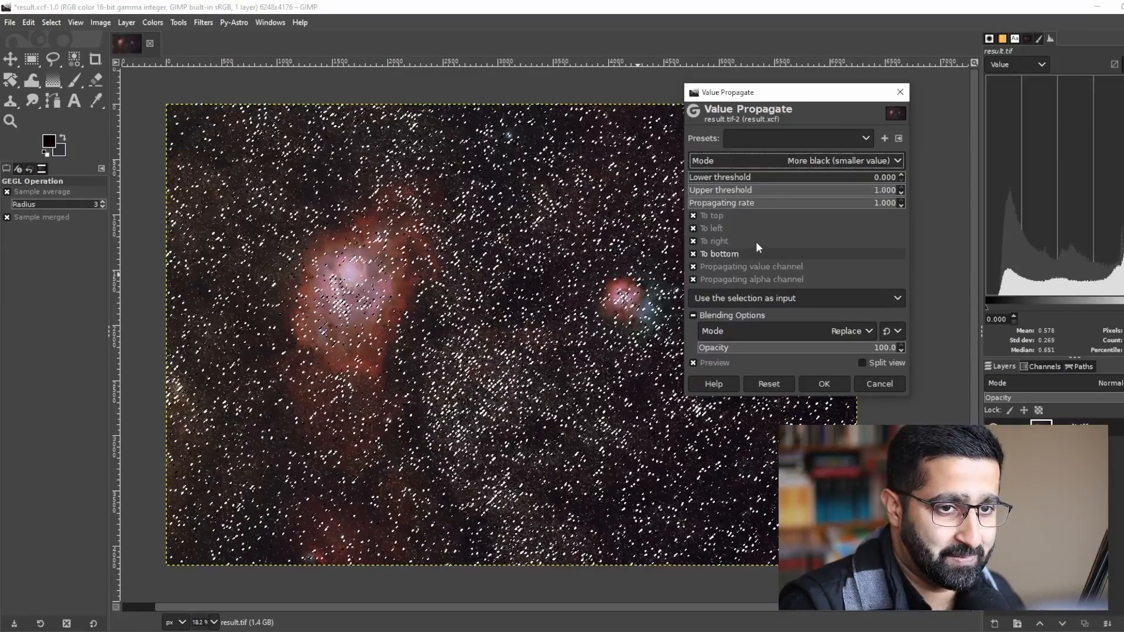
{"action": "left_click_drag", "start_coordinate": [727, 91], "coordinate": [899, 98]}
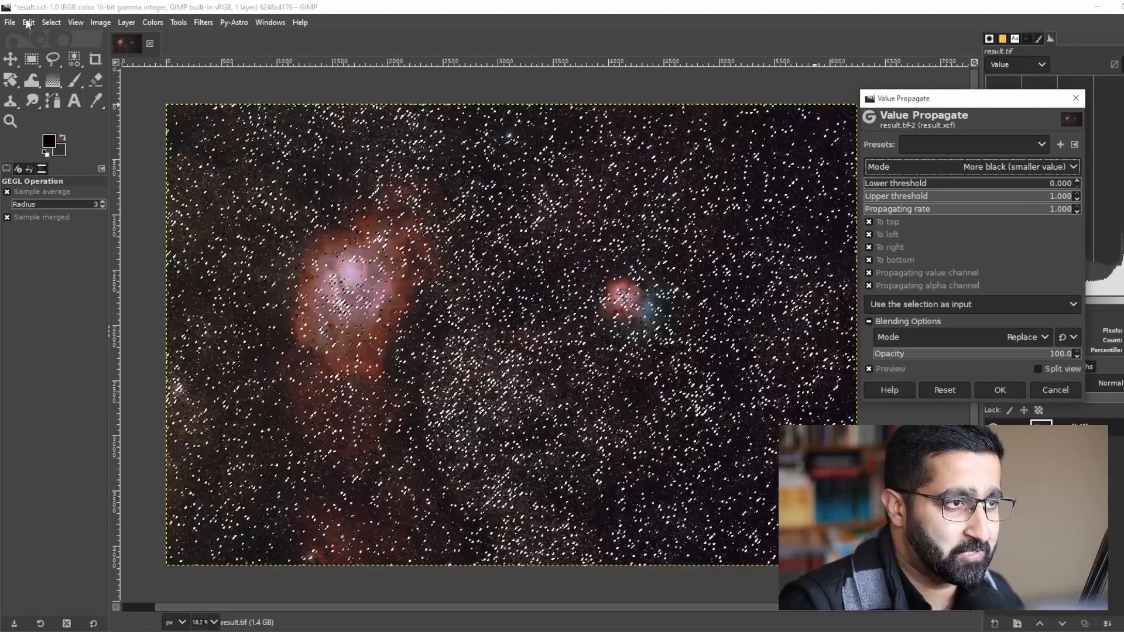
- Hide the selection outline and toggle the preview repeatedly to compare original and shrunken stars
{"action": "left_click", "coordinate": [50, 22]}
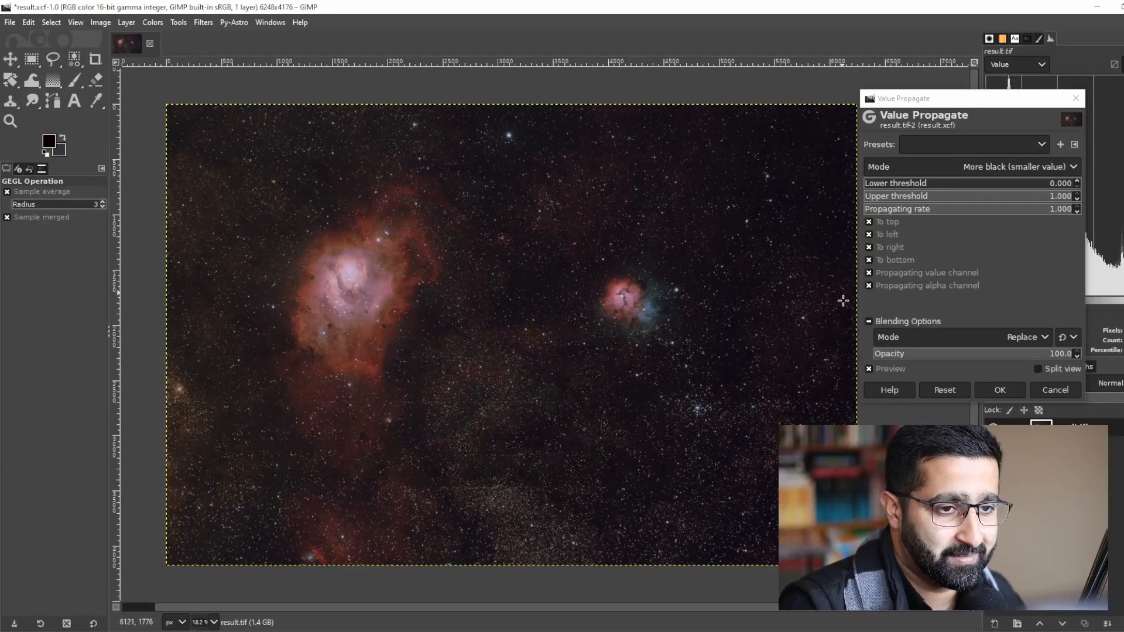
{"action": "left_click", "coordinate": [870, 369]}
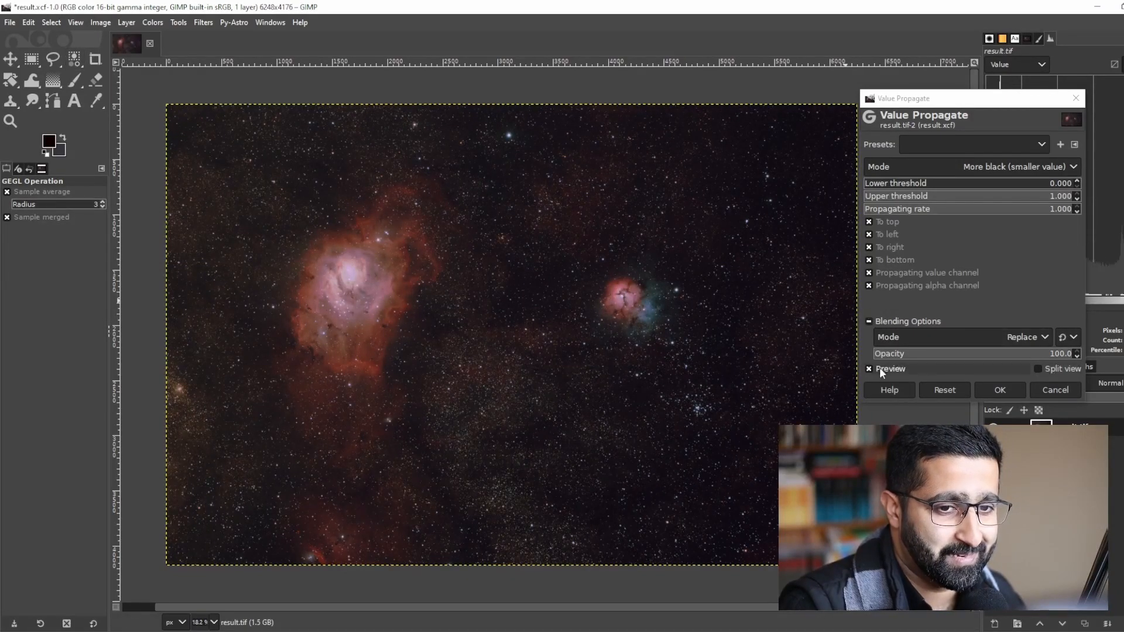
{"action": "left_click", "coordinate": [869, 369]}
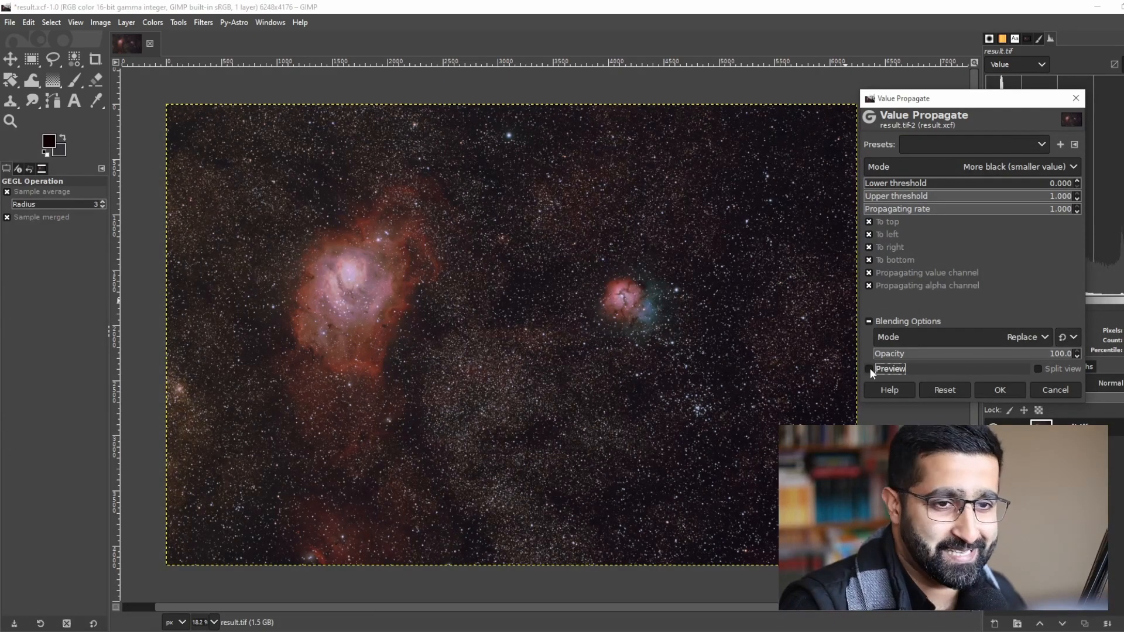
{"action": "left_click", "coordinate": [869, 368]}
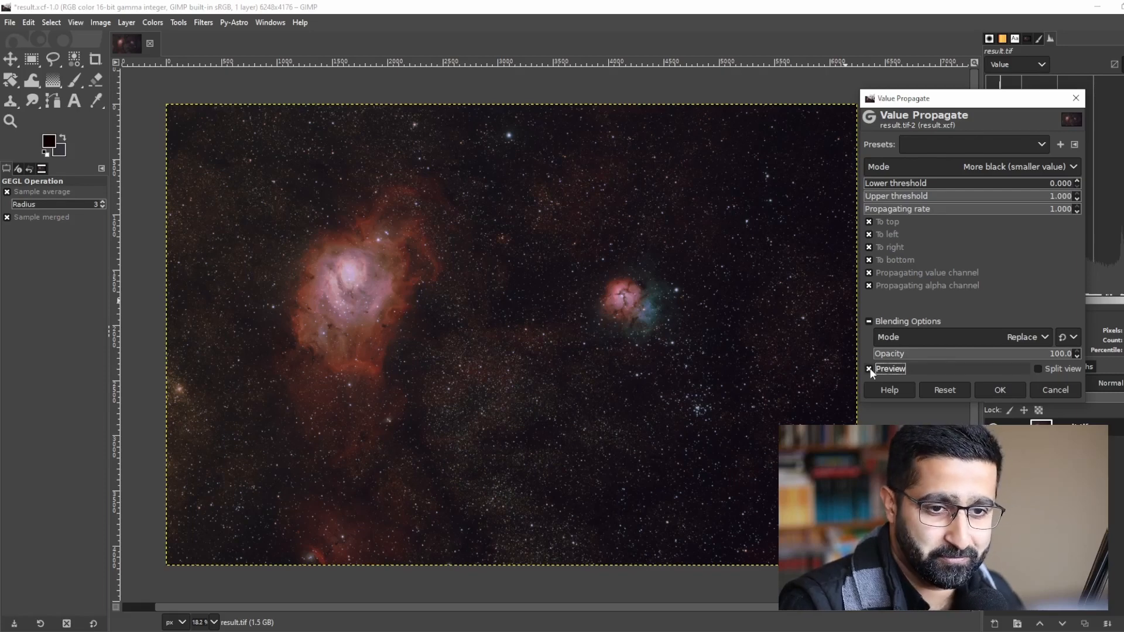
{"action": "left_click", "coordinate": [869, 369]}
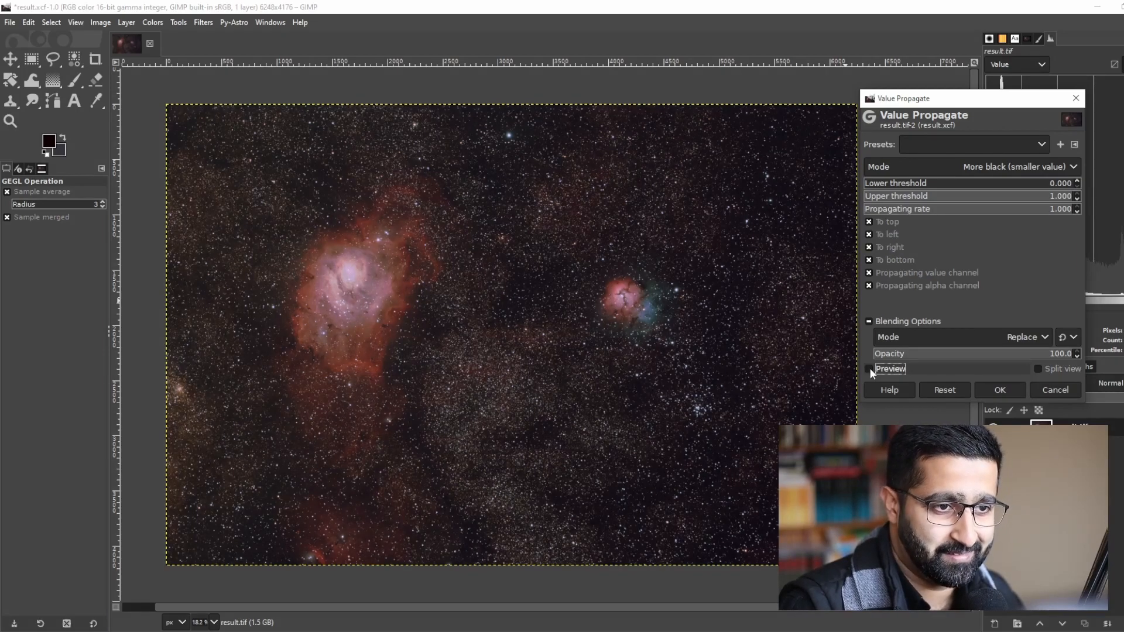
{"action": "left_click", "coordinate": [869, 369]}
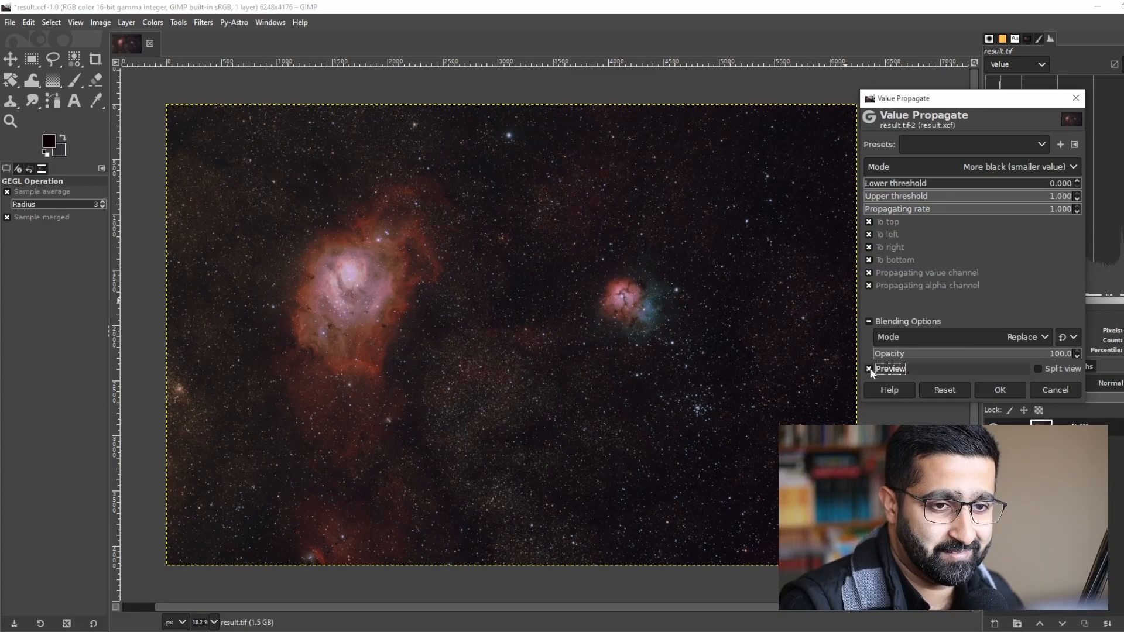
{"action": "left_click", "coordinate": [869, 369]}
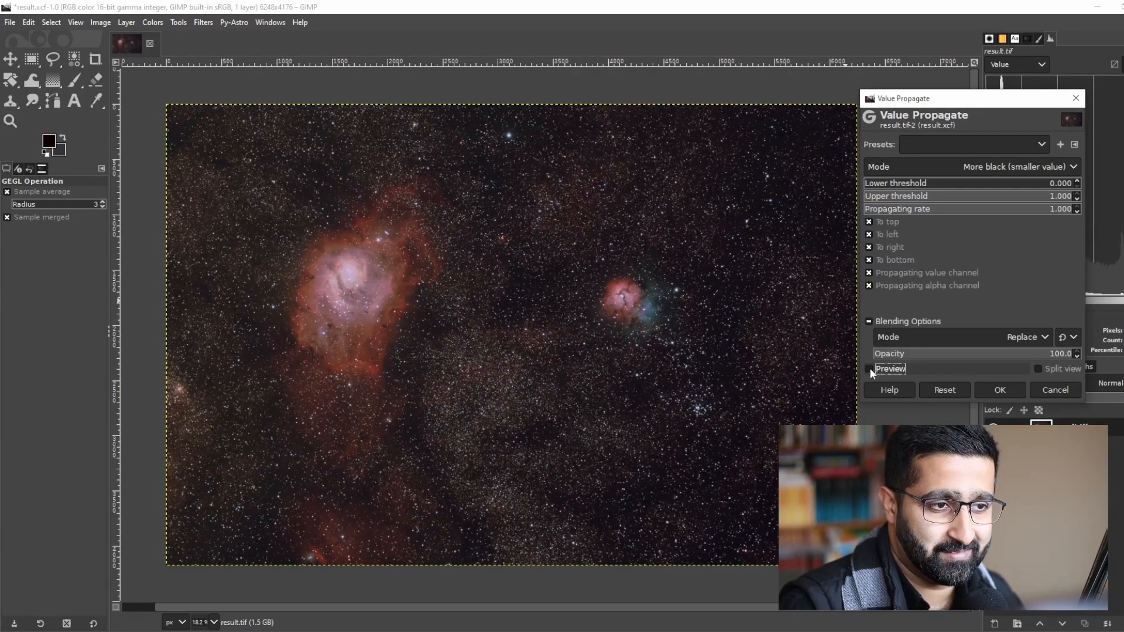
{"action": "left_click", "coordinate": [869, 369]}
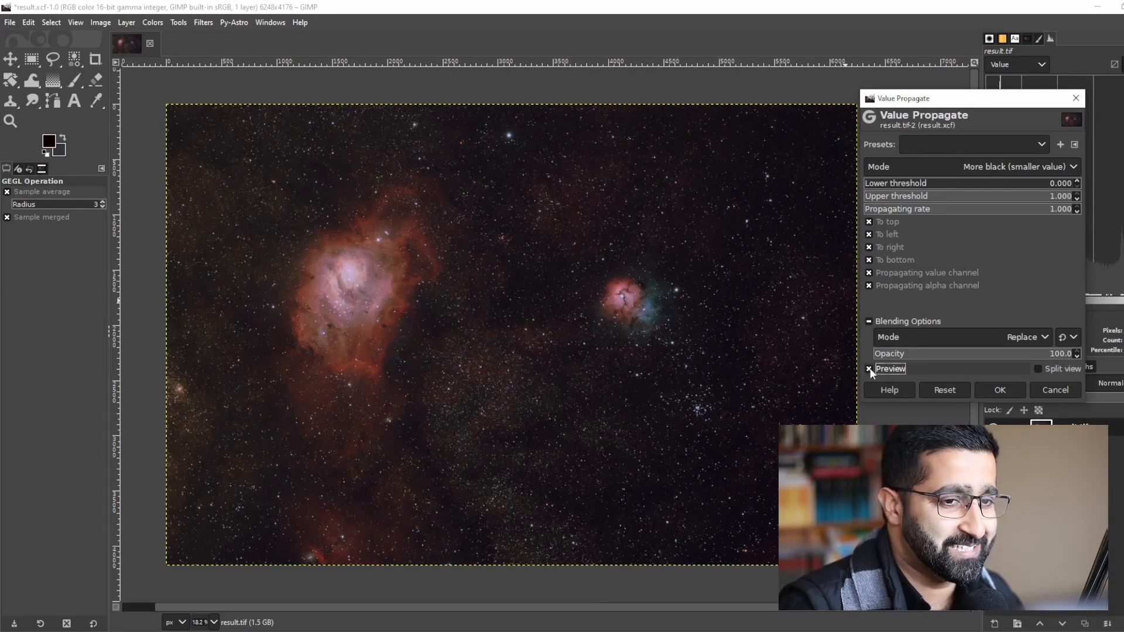
{"action": "left_click", "coordinate": [868, 369]}
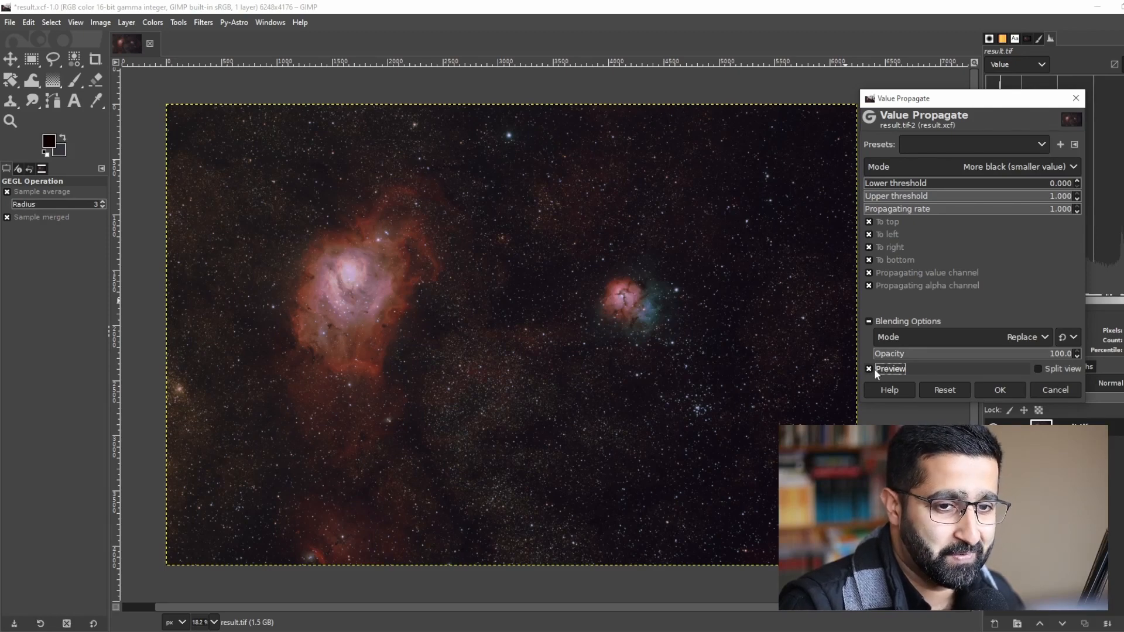
- Enable Split view and sweep the before/after divider across the star field
{"action": "left_click", "coordinate": [1039, 369]}
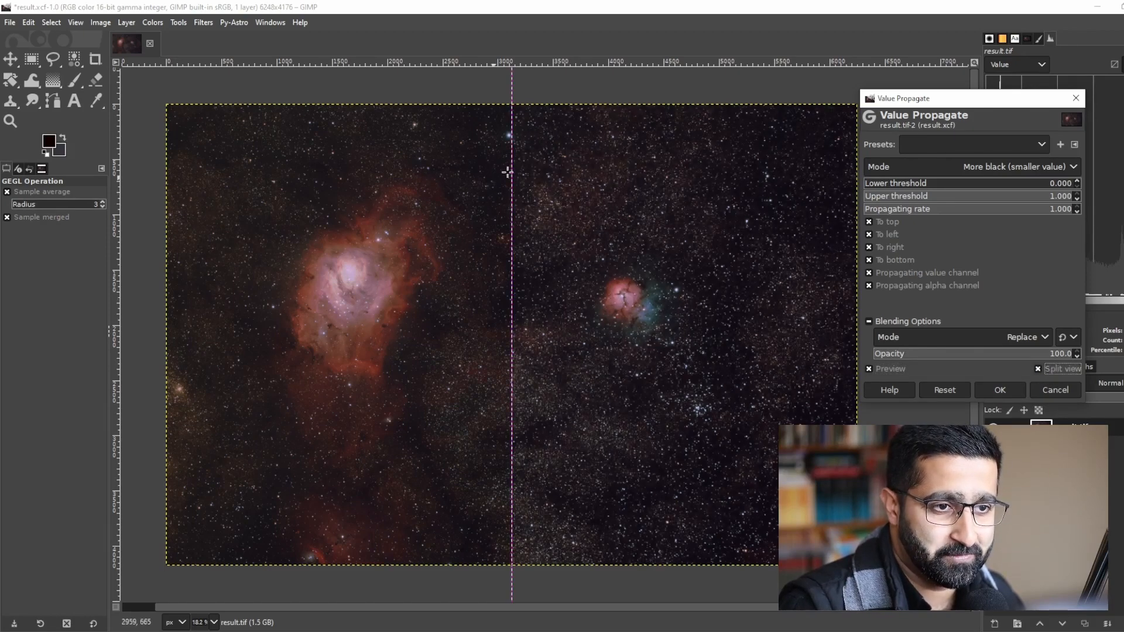
{"action": "left_click_drag", "start_coordinate": [511, 173], "coordinate": [226, 182]}
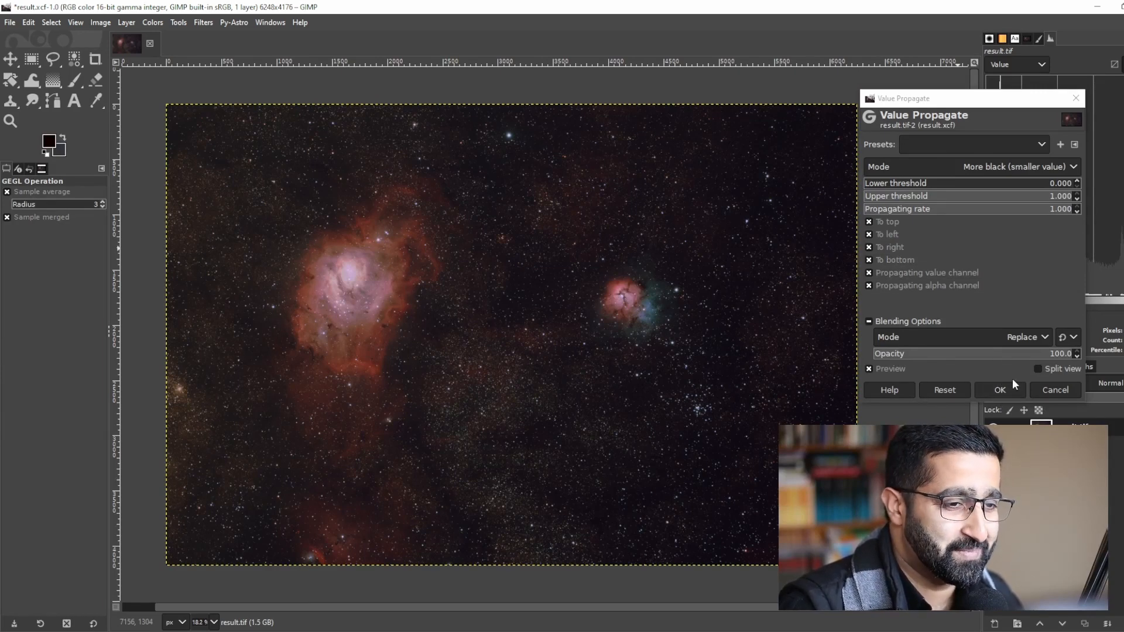
- Commit the Value Propagate filter to shrink the stars across both nebulae
{"action": "left_click", "coordinate": [999, 389]}
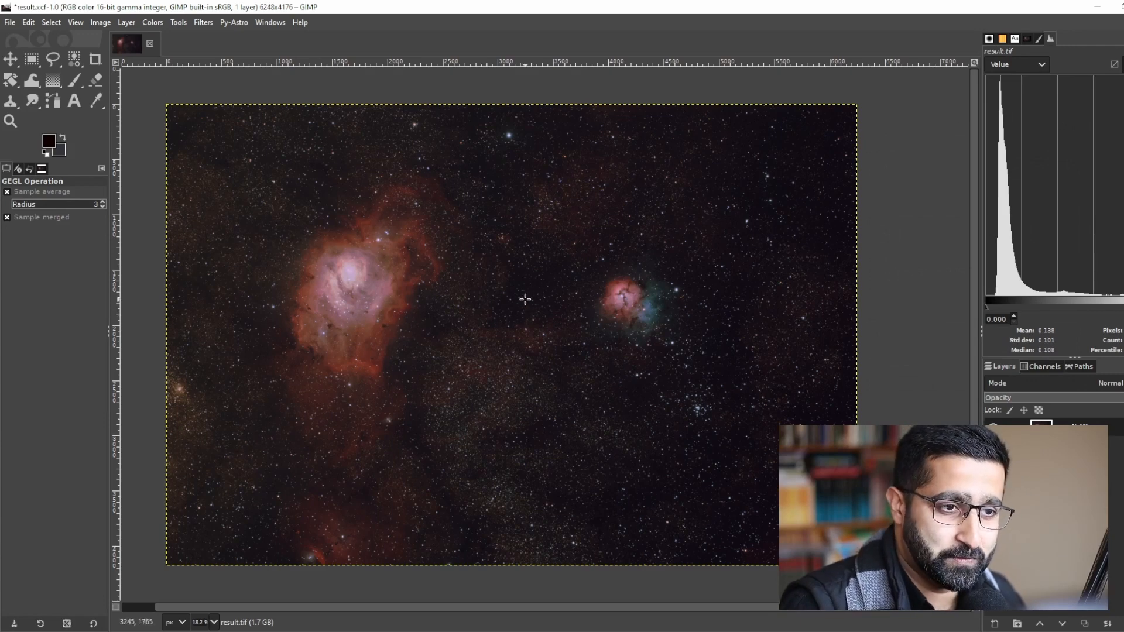
{"action": "mouse_move", "coordinate": [509, 291]}
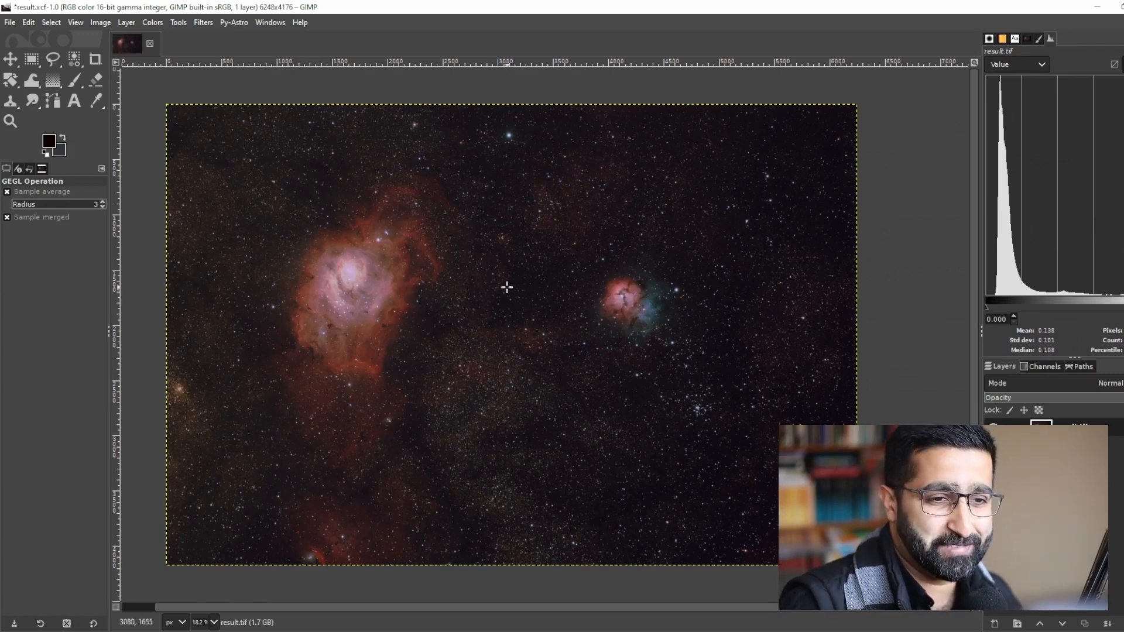
{"action": "mouse_move", "coordinate": [511, 305]}
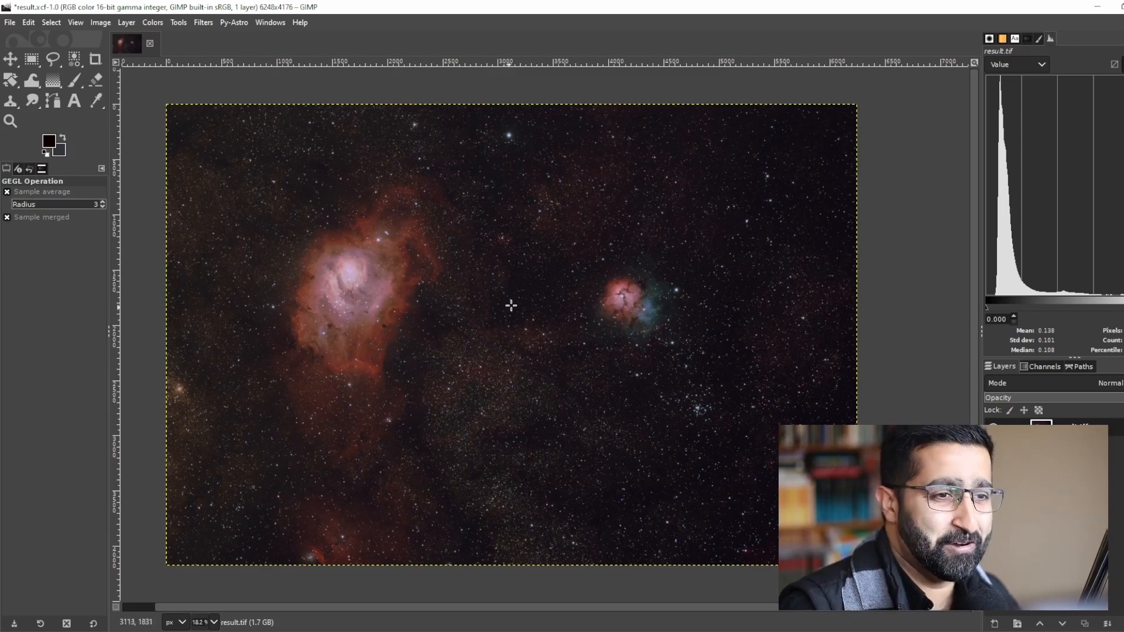
{"action": "mouse_move", "coordinate": [459, 283]}
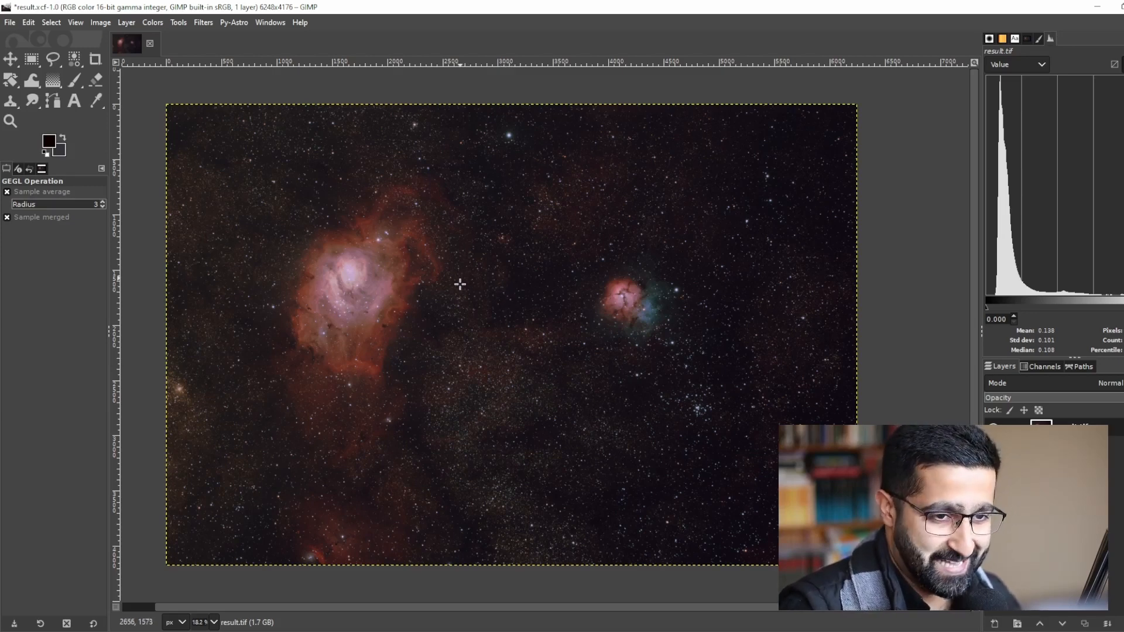